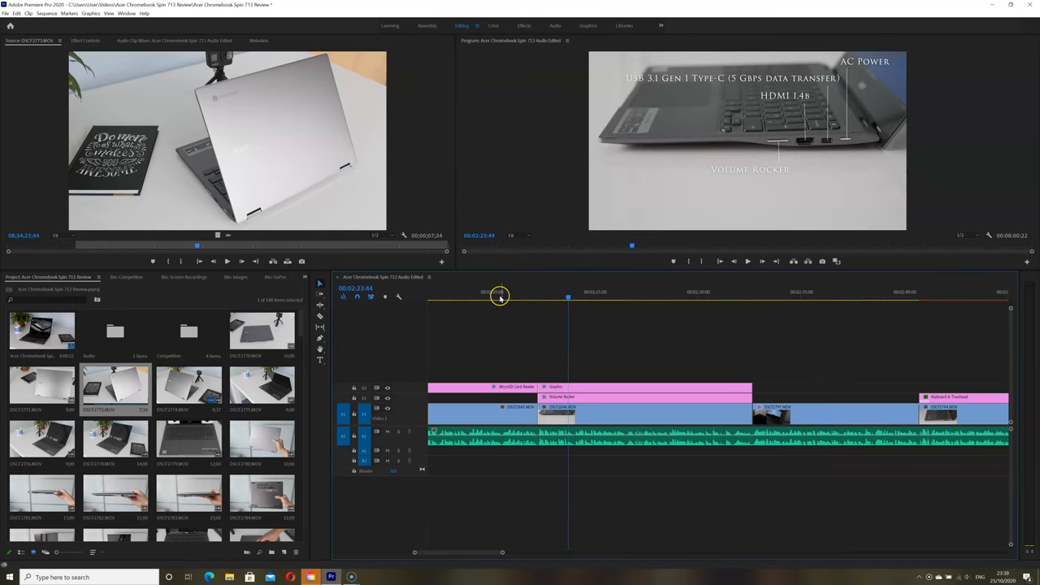
Move the playhead back to the shot labelling the USB, headphone/mic and micro card reader ports.
click(499, 297)
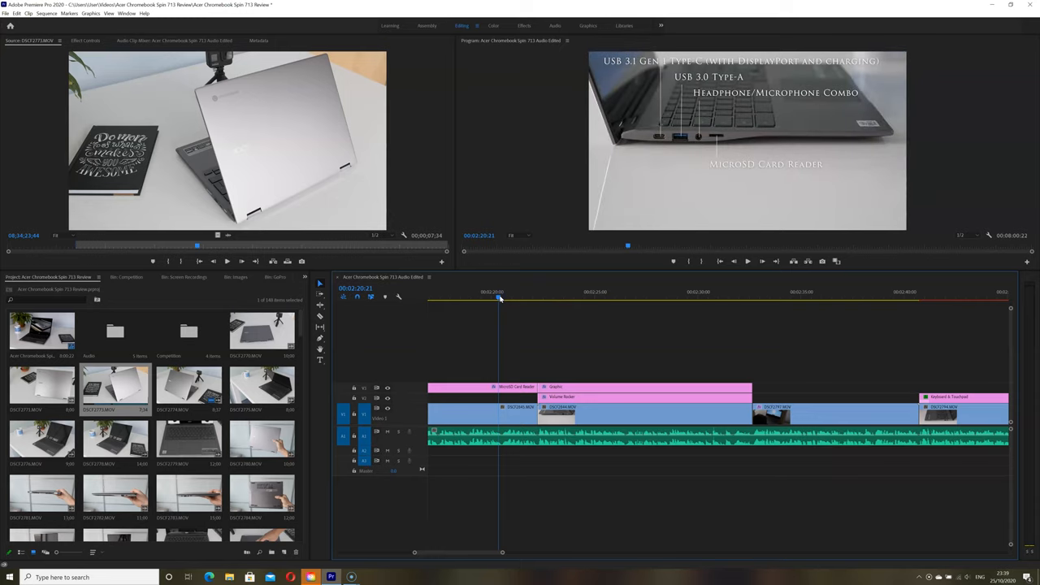
click(739, 292)
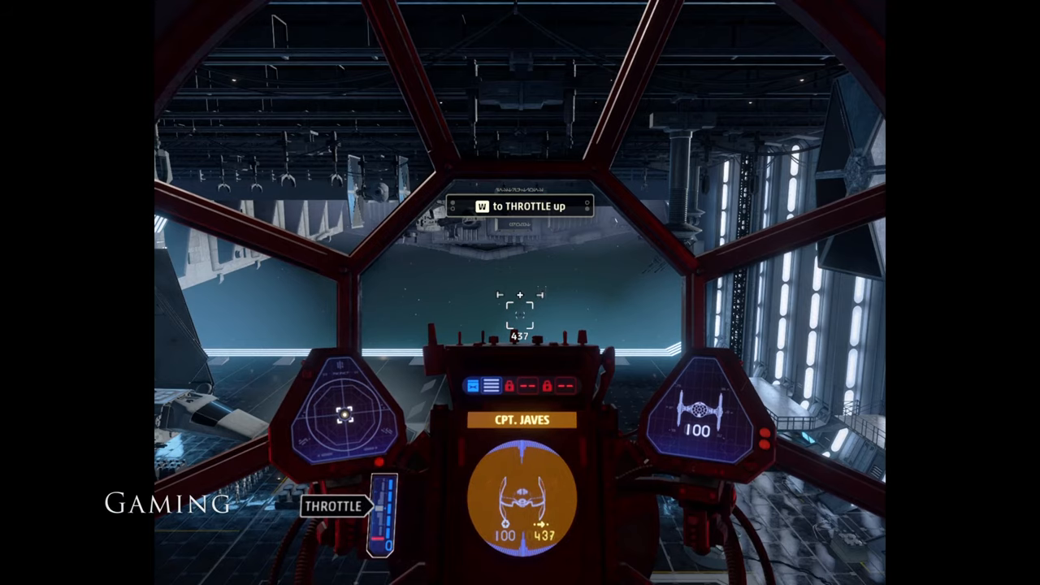
Let playback run past the gaming segment to the "Security" laptop-in-use shot.
key(w)
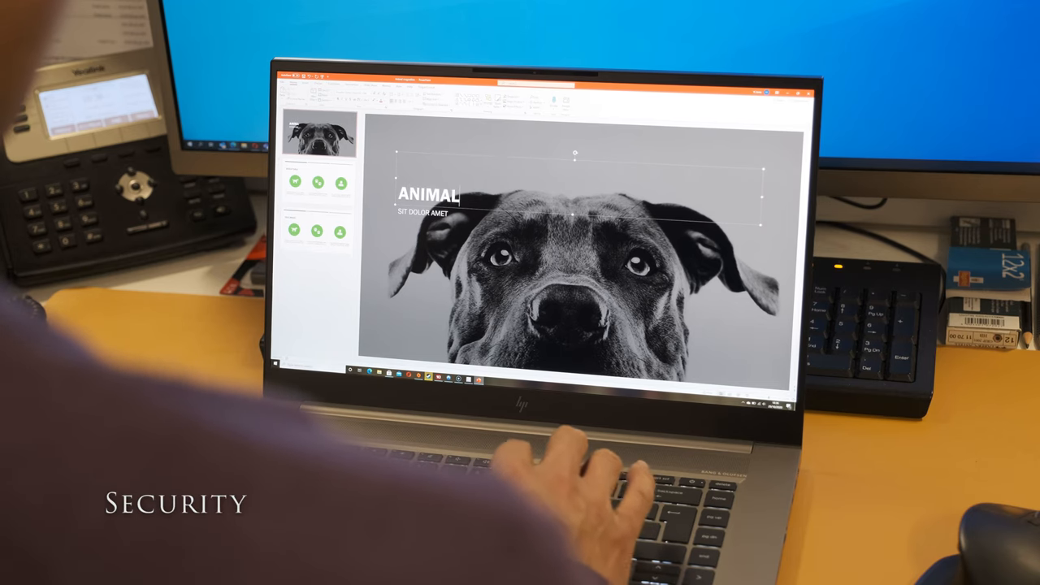
Continue the HP Client Security wizard from identity-verified welcome to the SpareKey questions page.
text(MAGN)
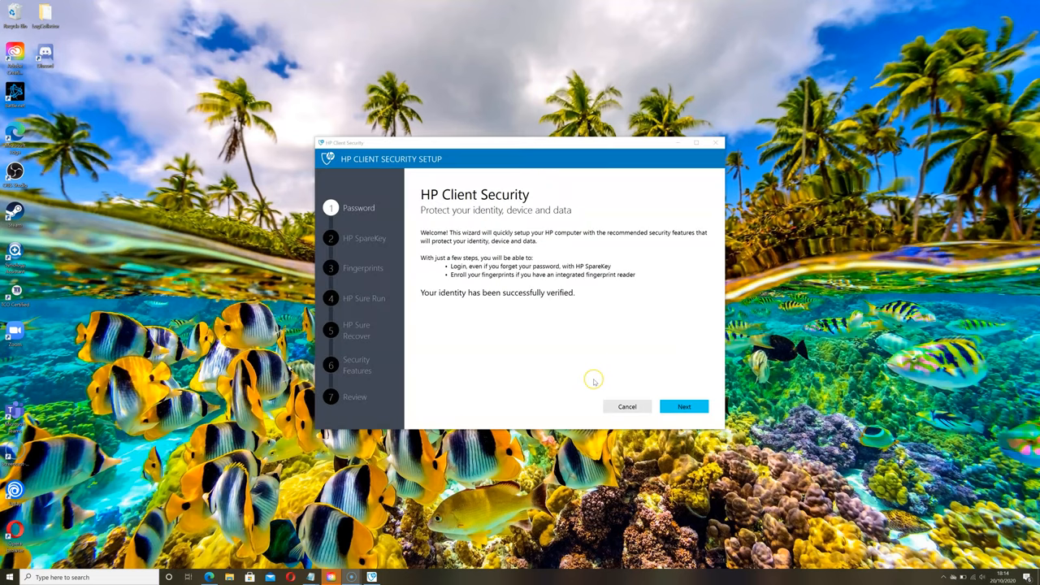
click(683, 407)
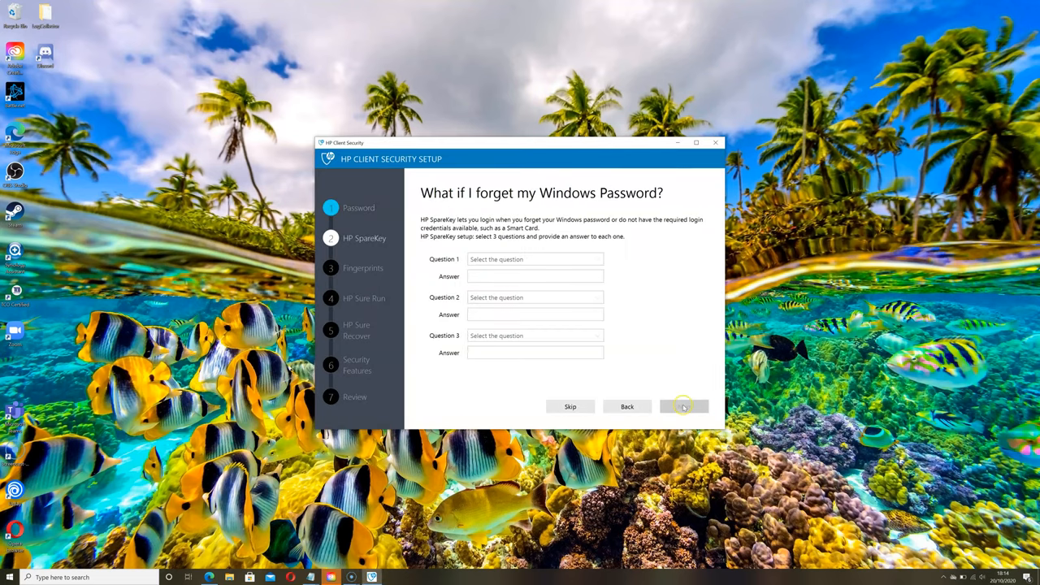